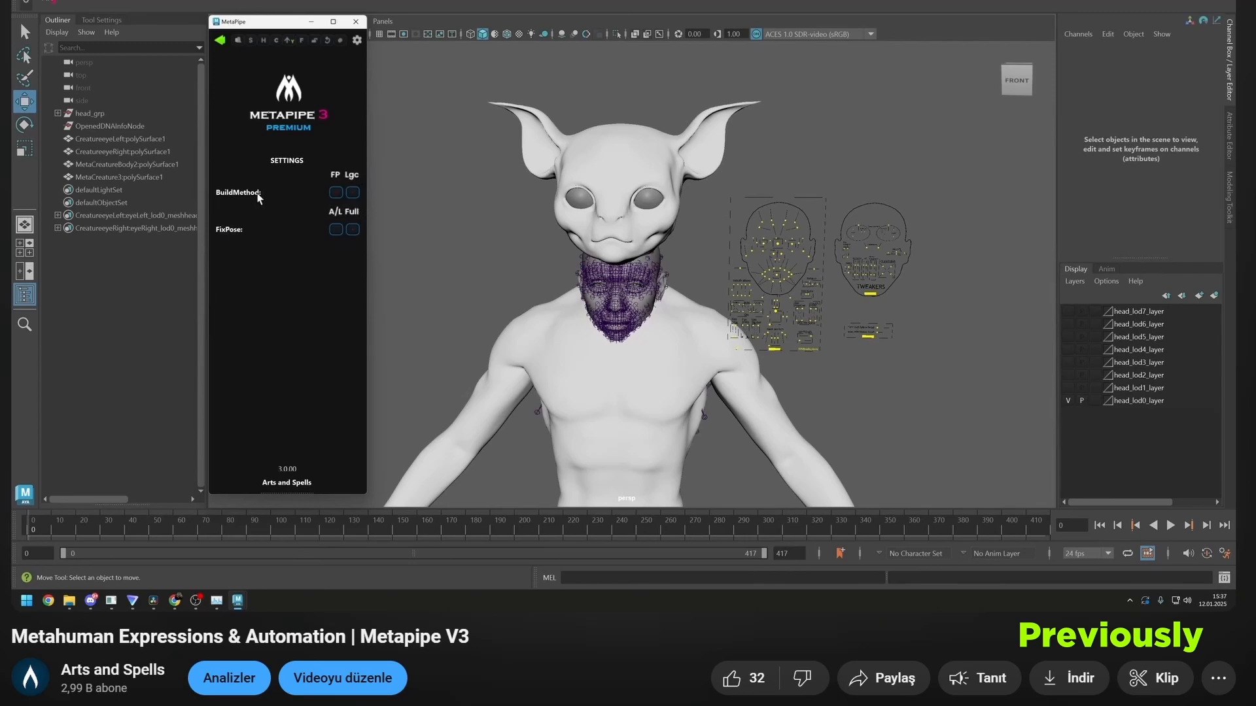
mouse_move(214, 70)
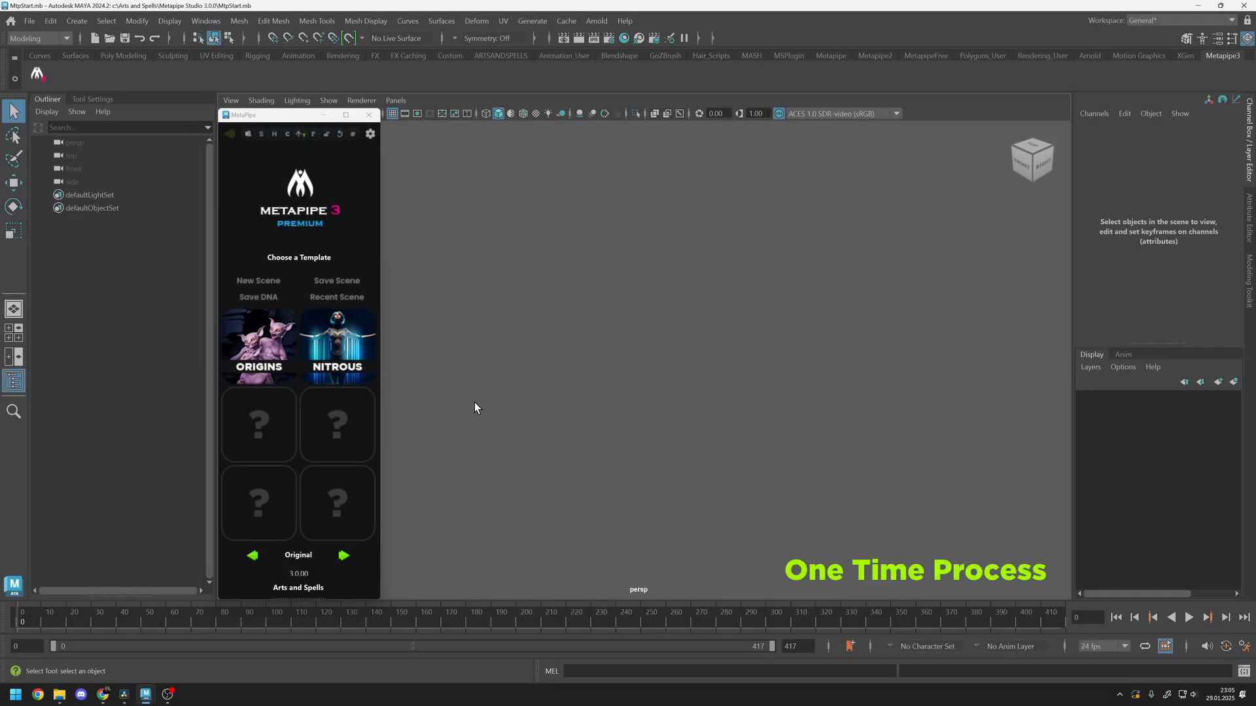
mouse_move(488, 414)
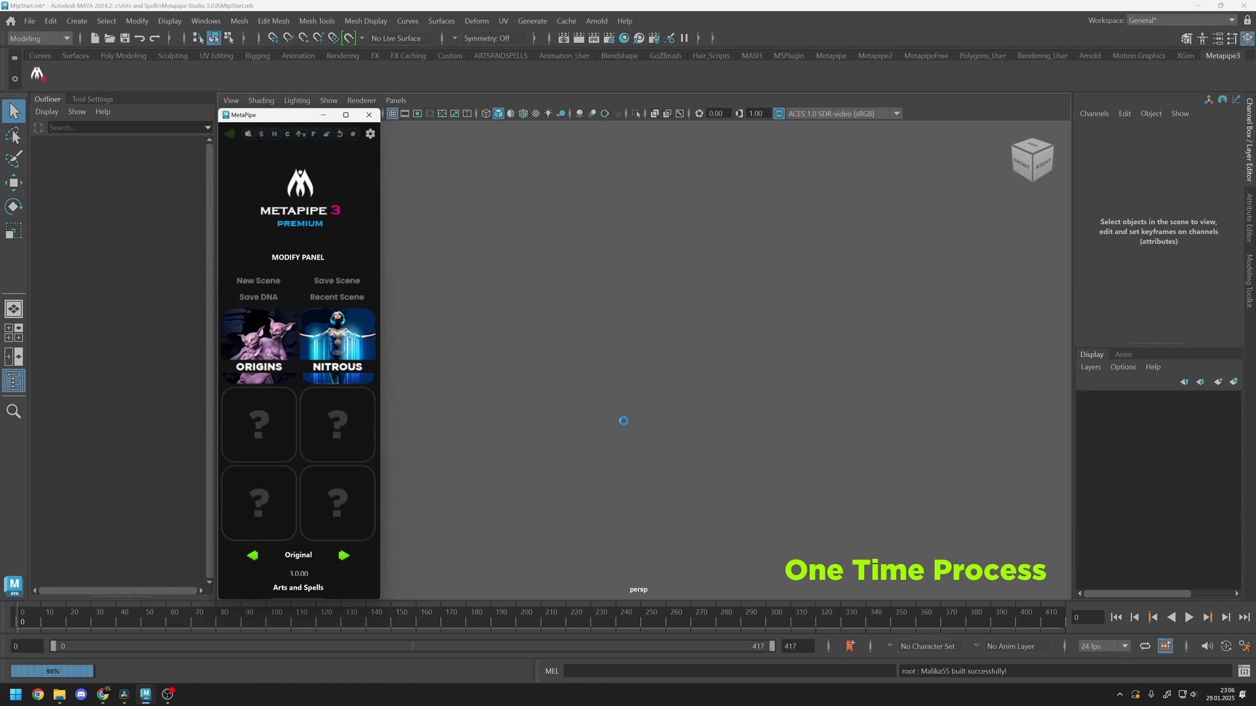
Step: Build the Malika55 head with the NITROUS template and run Optimize
left_click(336, 346)
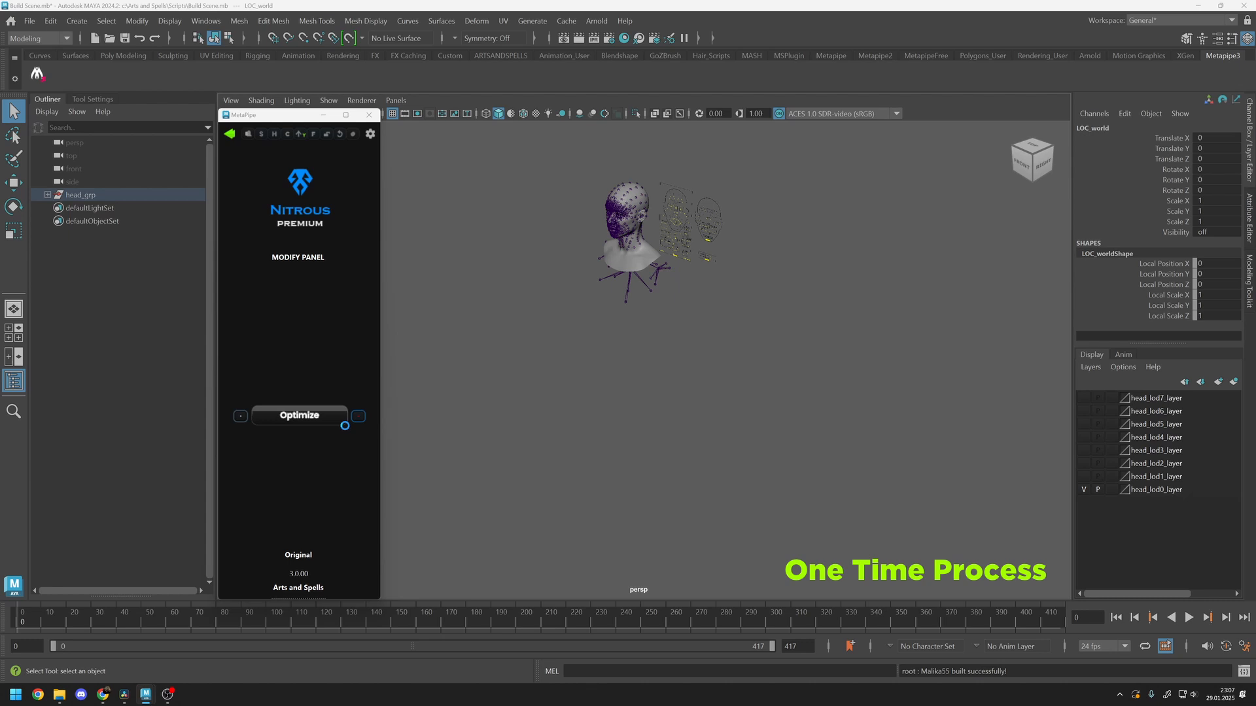
left_click(298, 414)
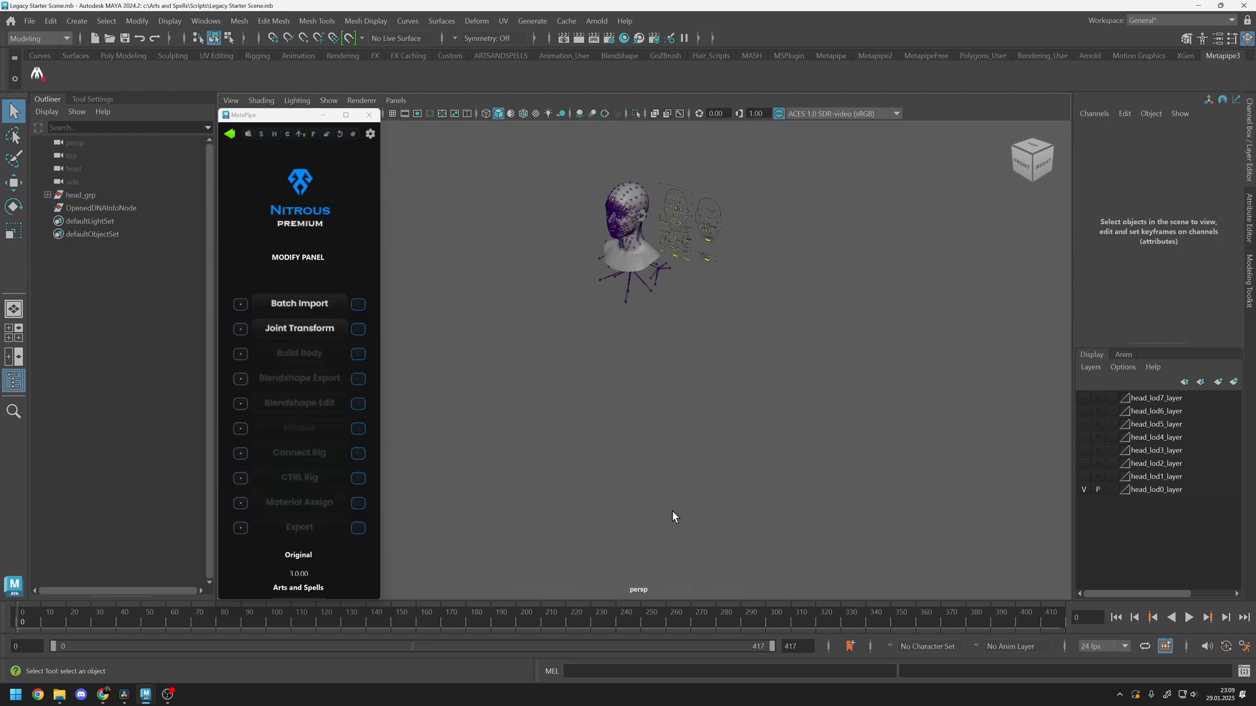
Step: Batch-import the CreatureeyeLeft/Right, MetaCreatureBody2 and MetaCreature3 OBJs and select them for the body build
left_click(299, 303)
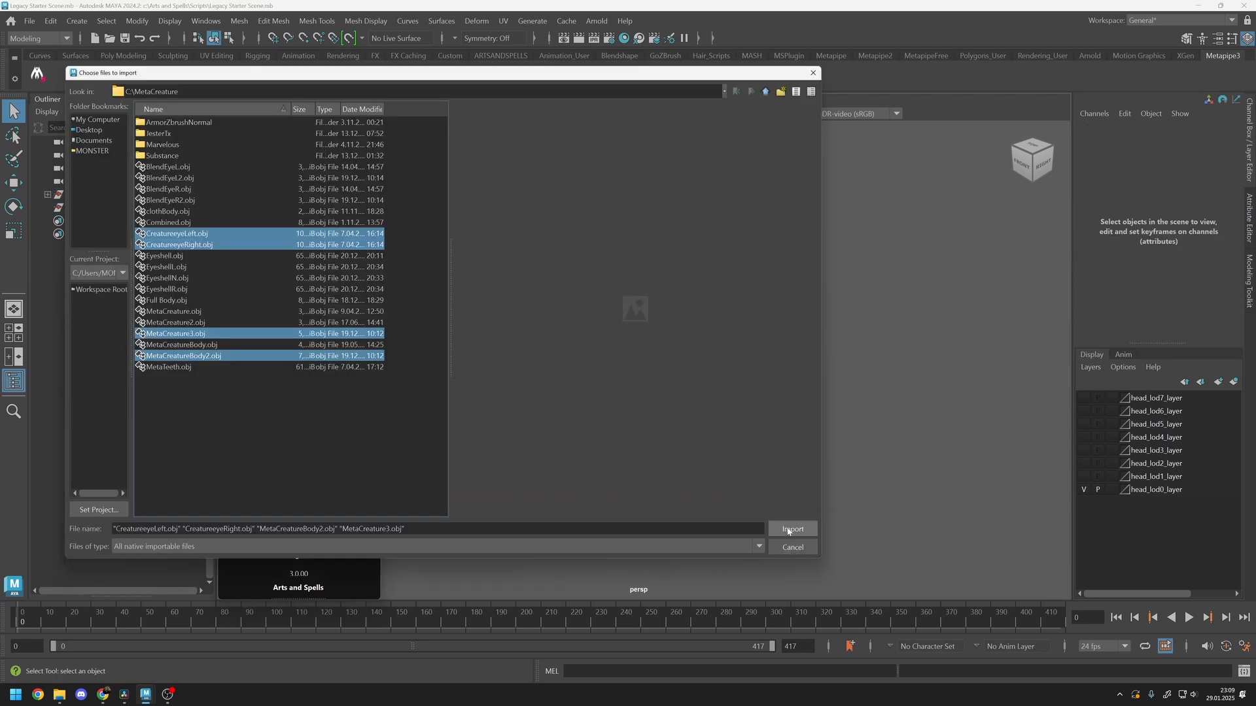
left_click(792, 529)
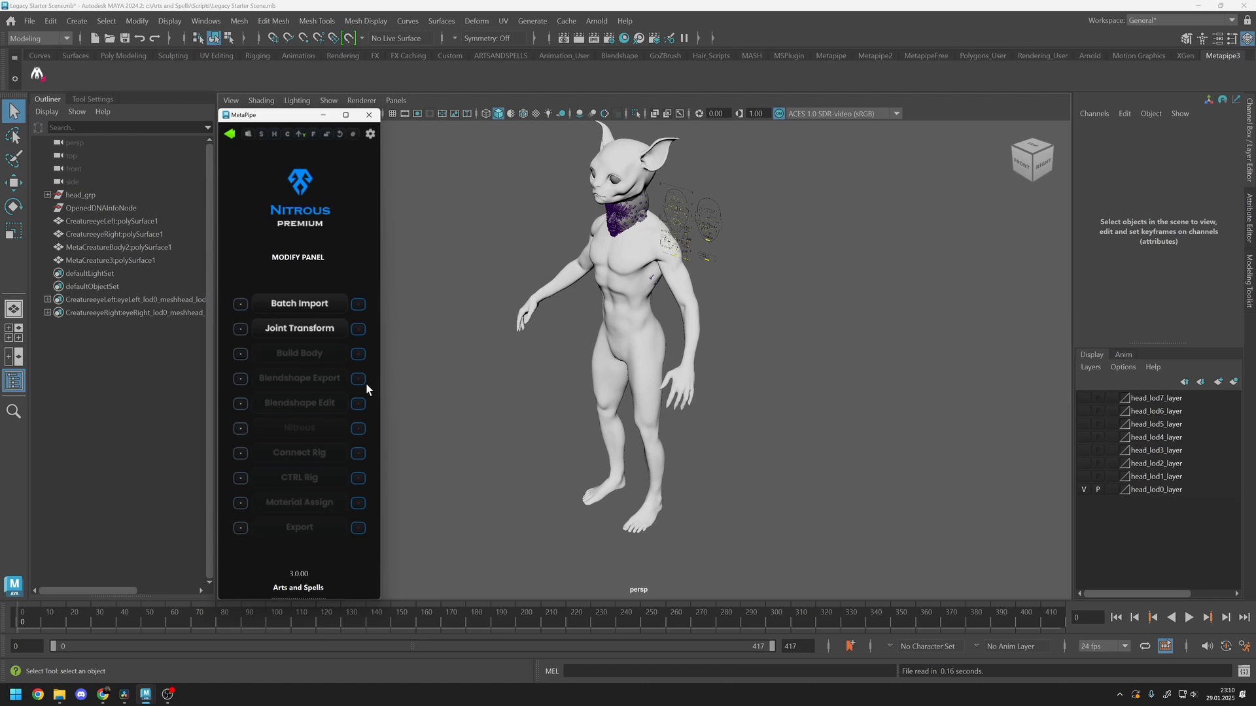
left_click(369, 133)
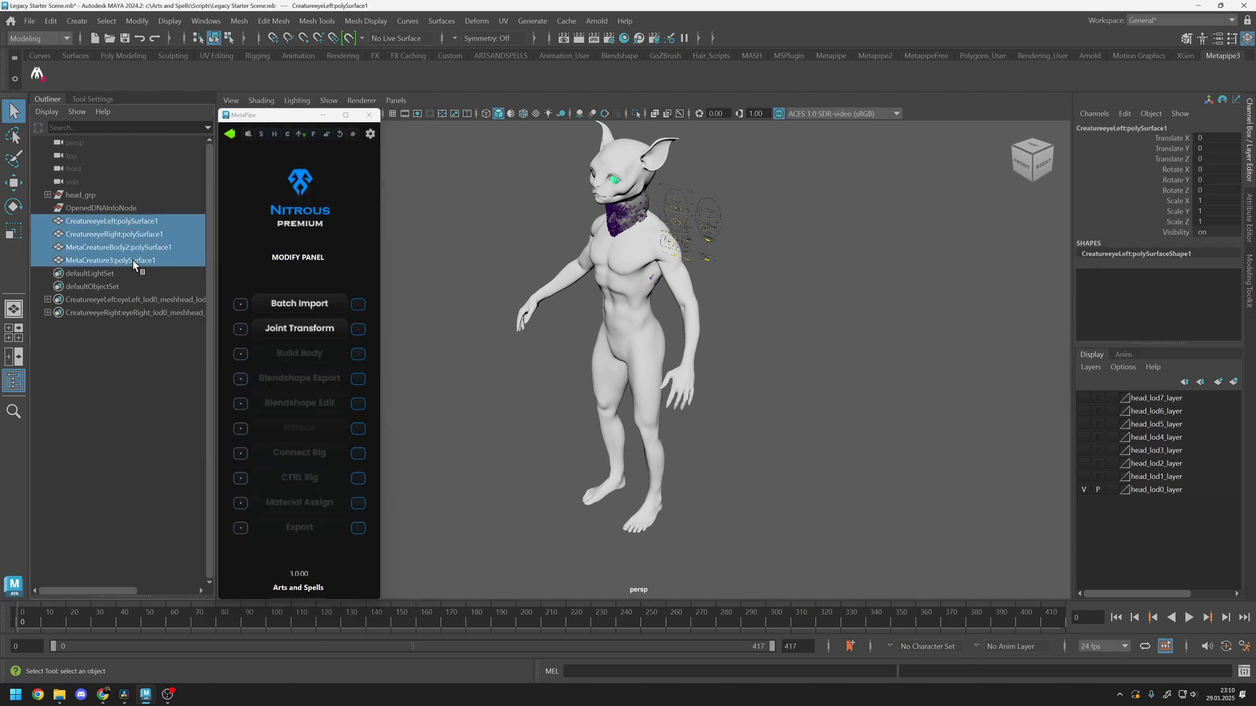
left_click(298, 328)
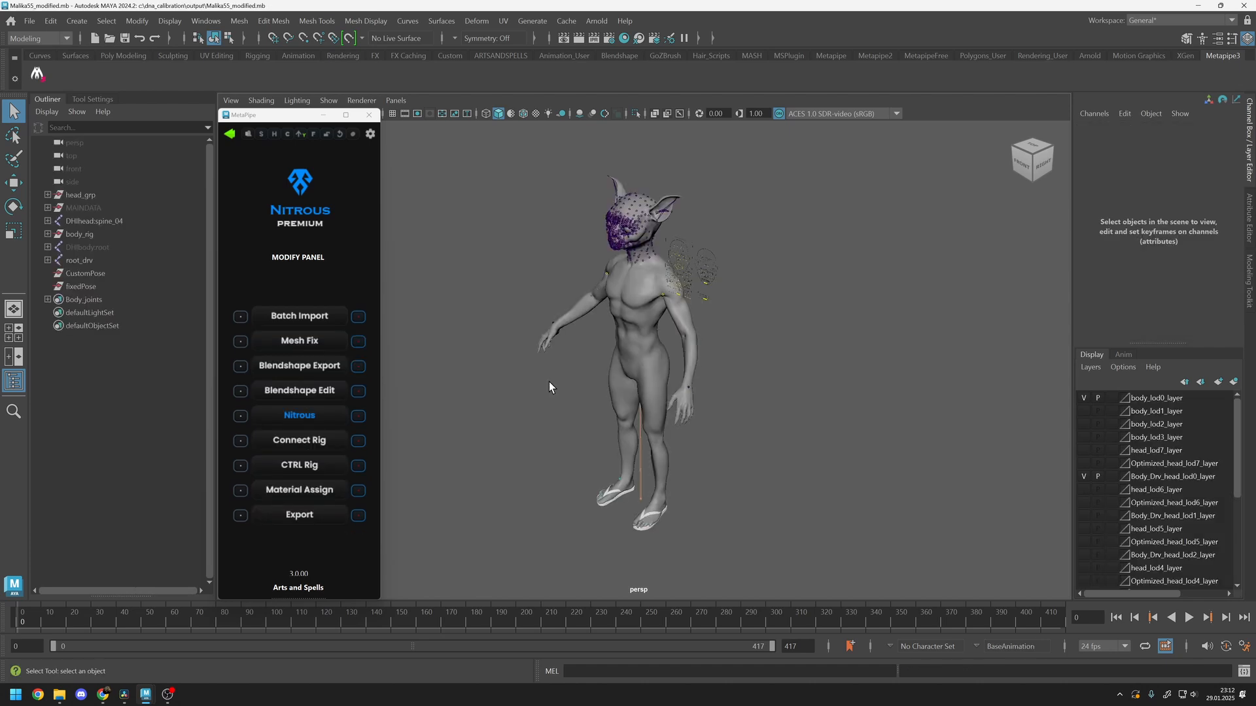
mouse_move(298, 365)
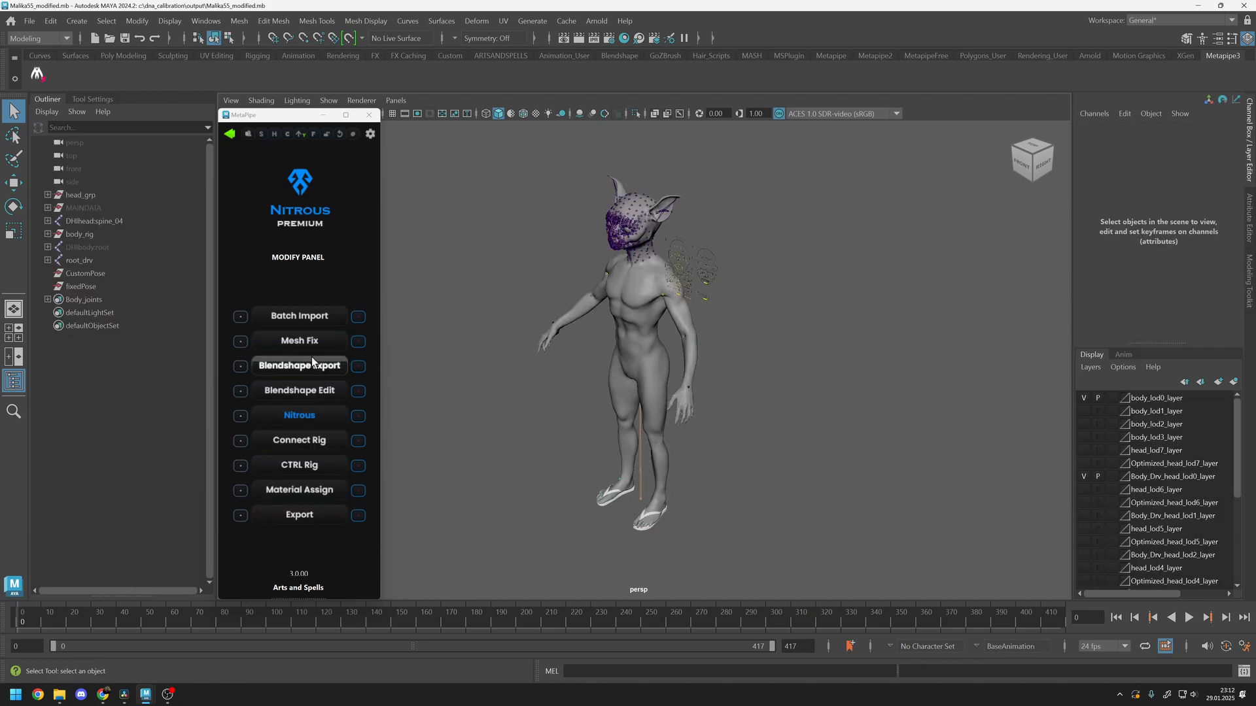
mouse_move(299, 414)
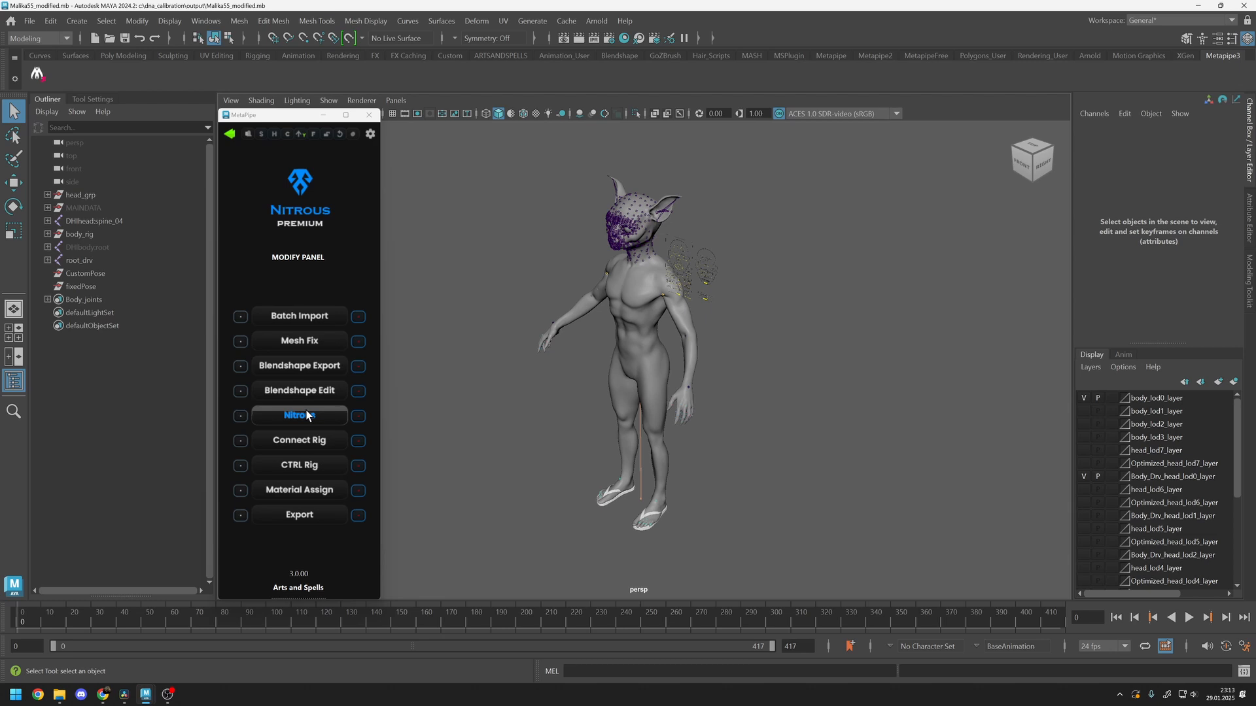
Step: Run Nitrous from the Metapipe modify panel to cut the creature's face joints
left_click(299, 414)
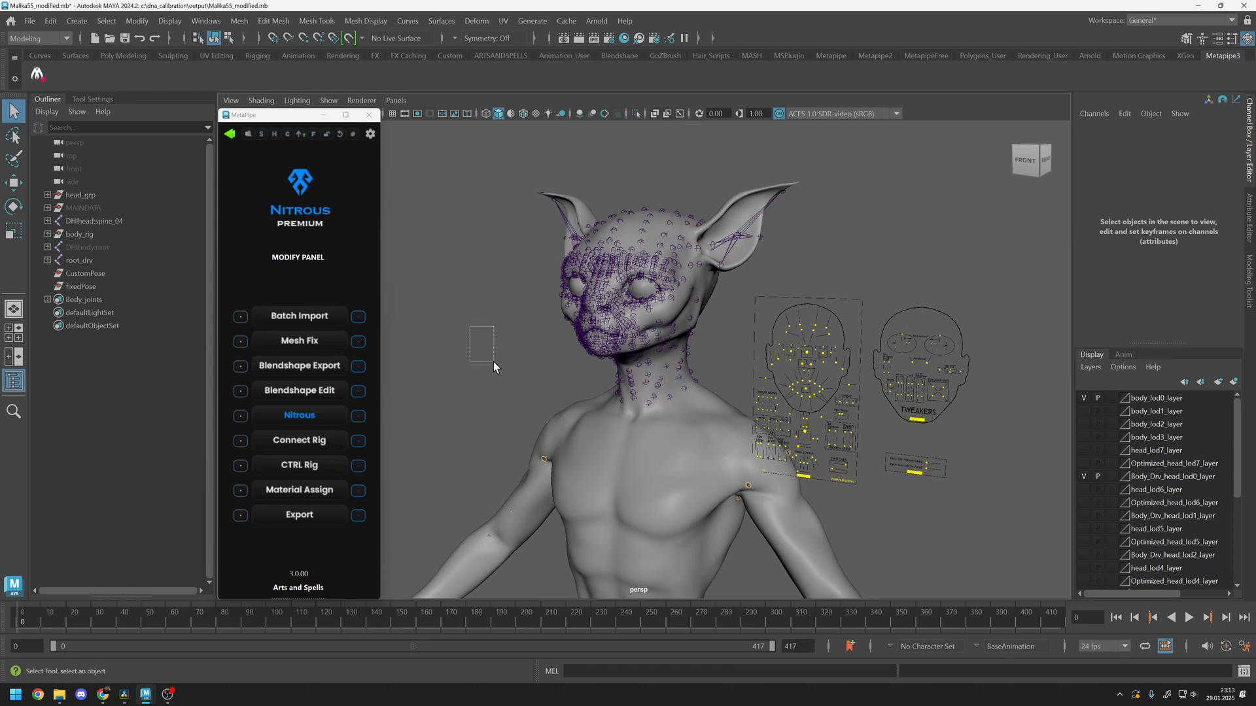
mouse_move(497, 374)
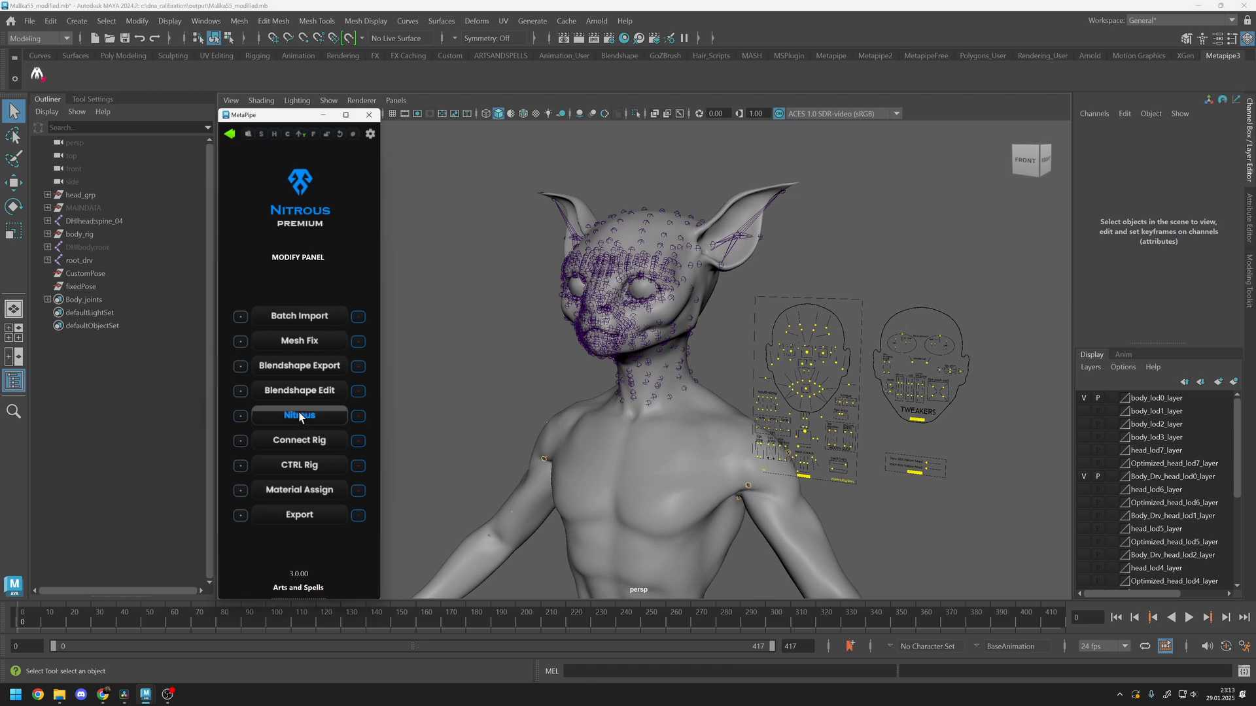
left_click(298, 416)
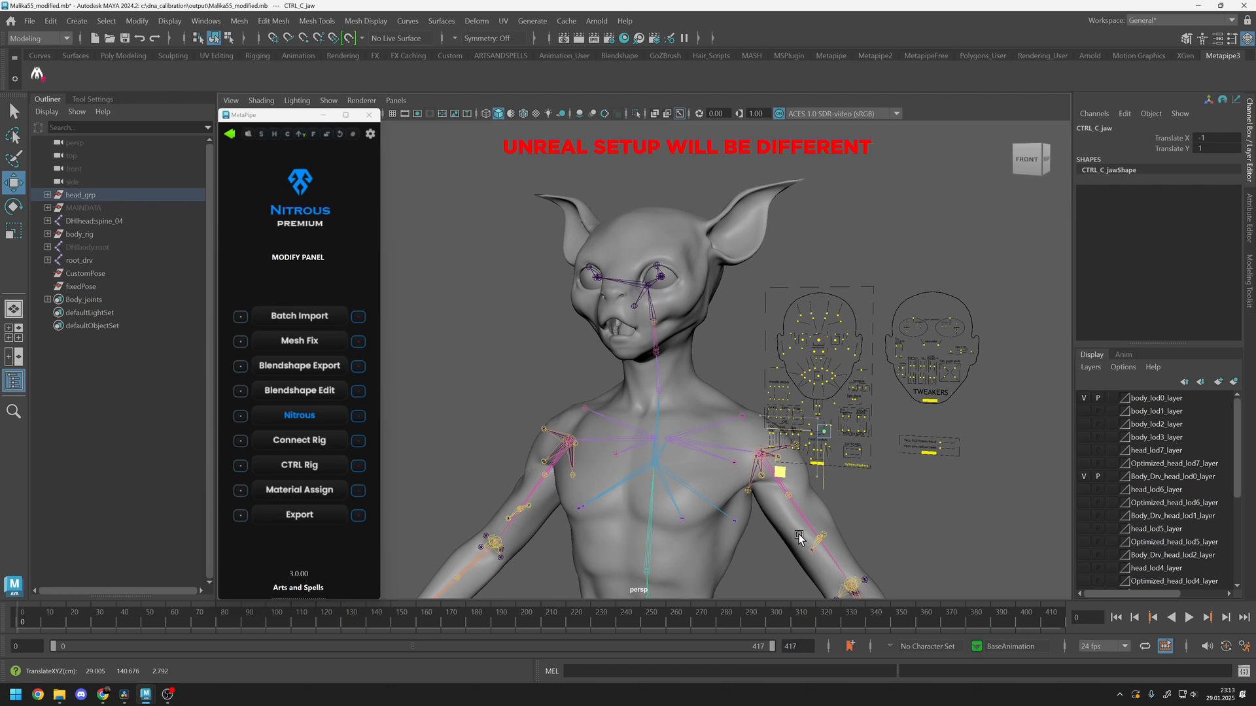
Step: Test the CTRL_C_jaw and CTRL_L_mouth_funnelD controls, then return the face to rest
left_click(823, 431)
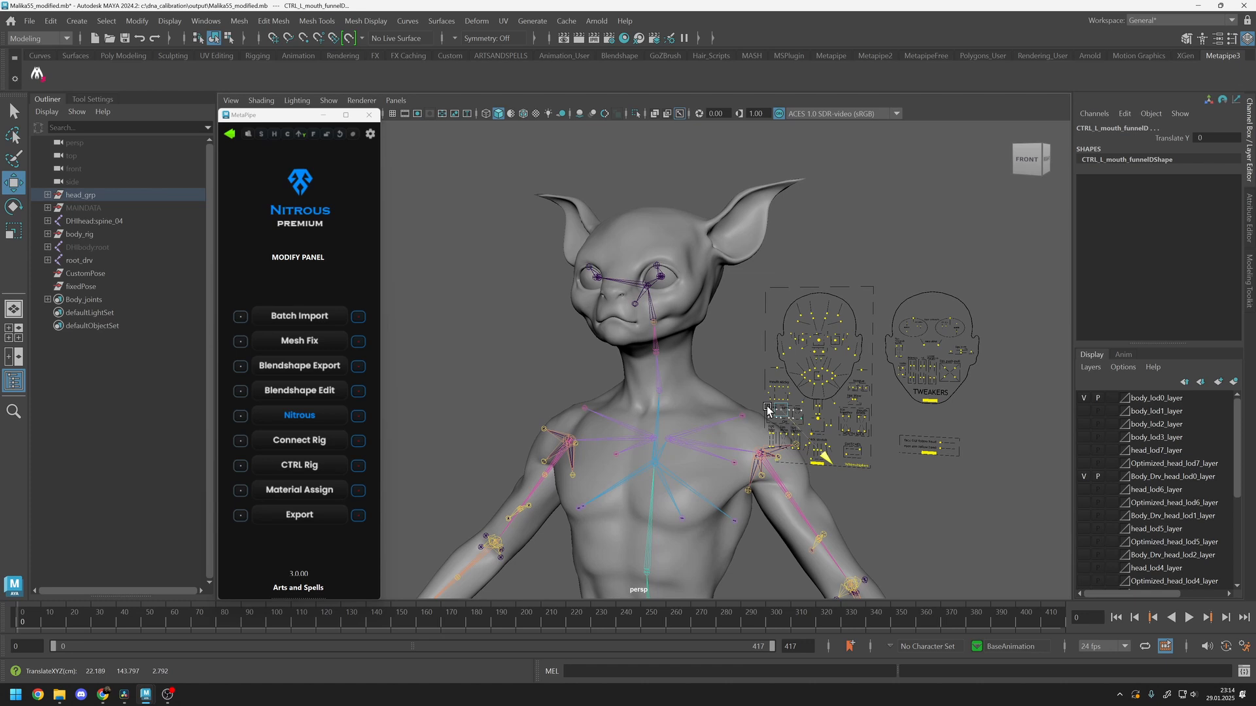
left_click(850, 373)
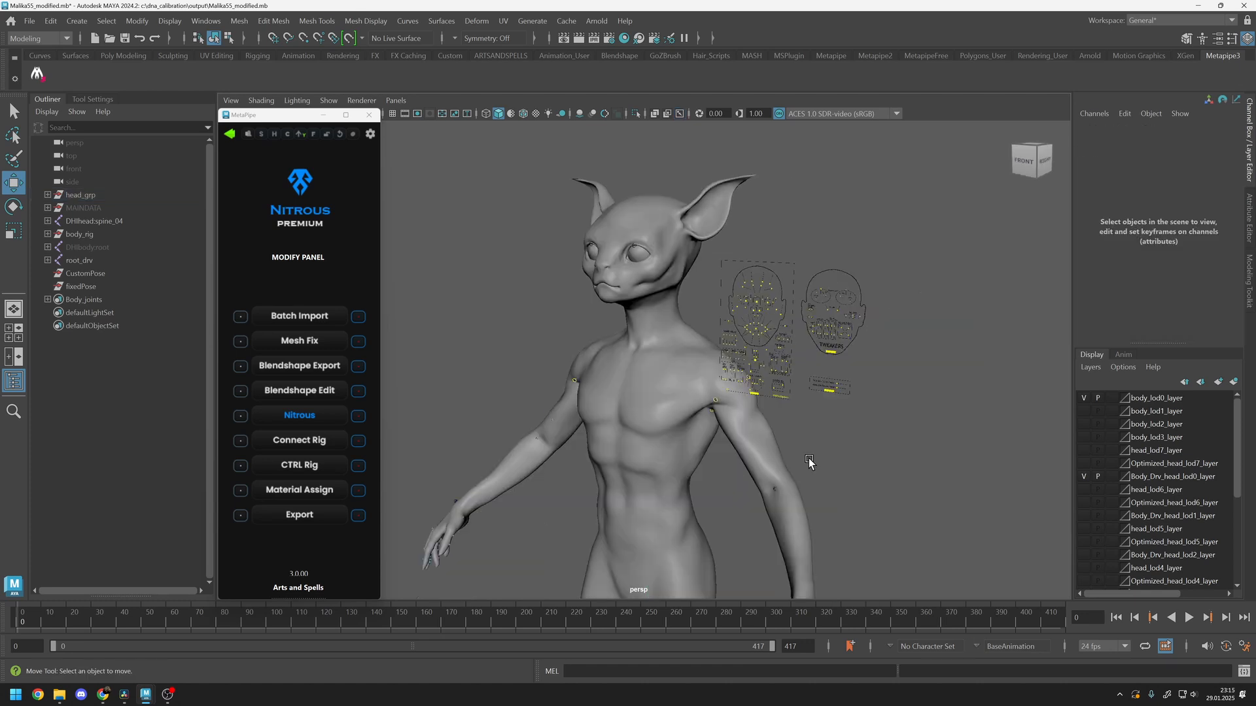
mouse_move(299, 490)
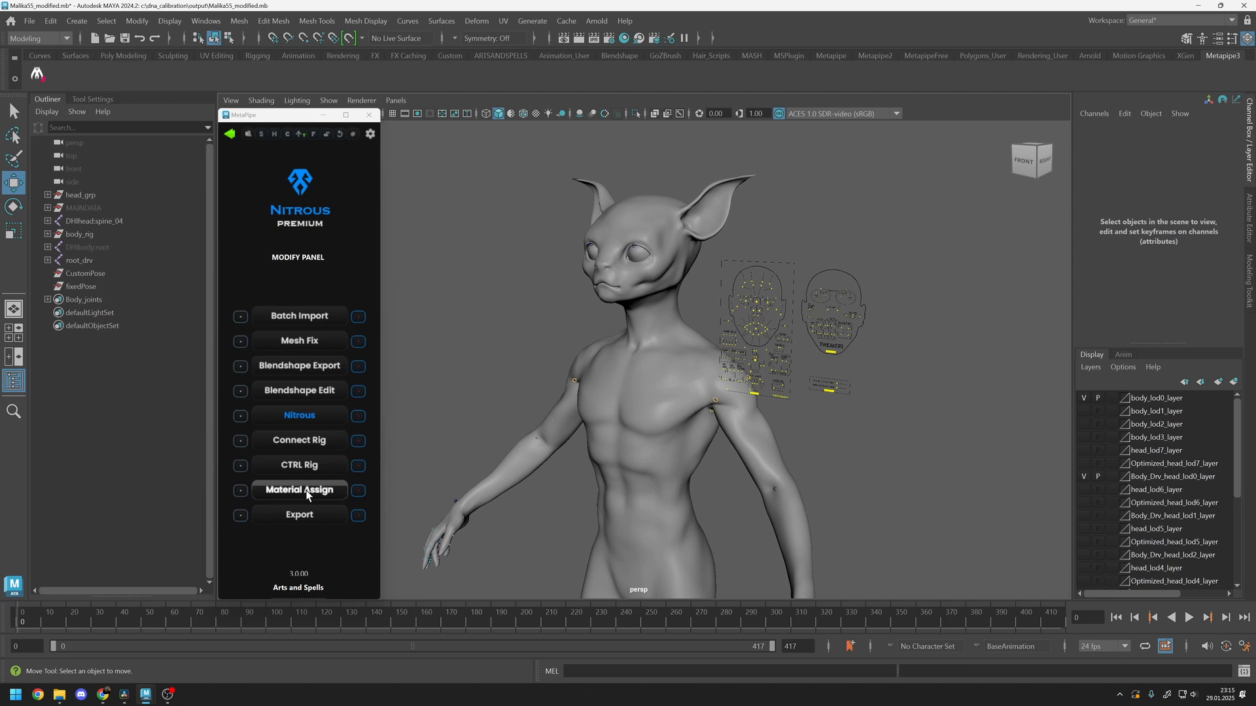
Step: Assign materials, then choose the Mv3 project's Content folder as the export destination
left_click(298, 489)
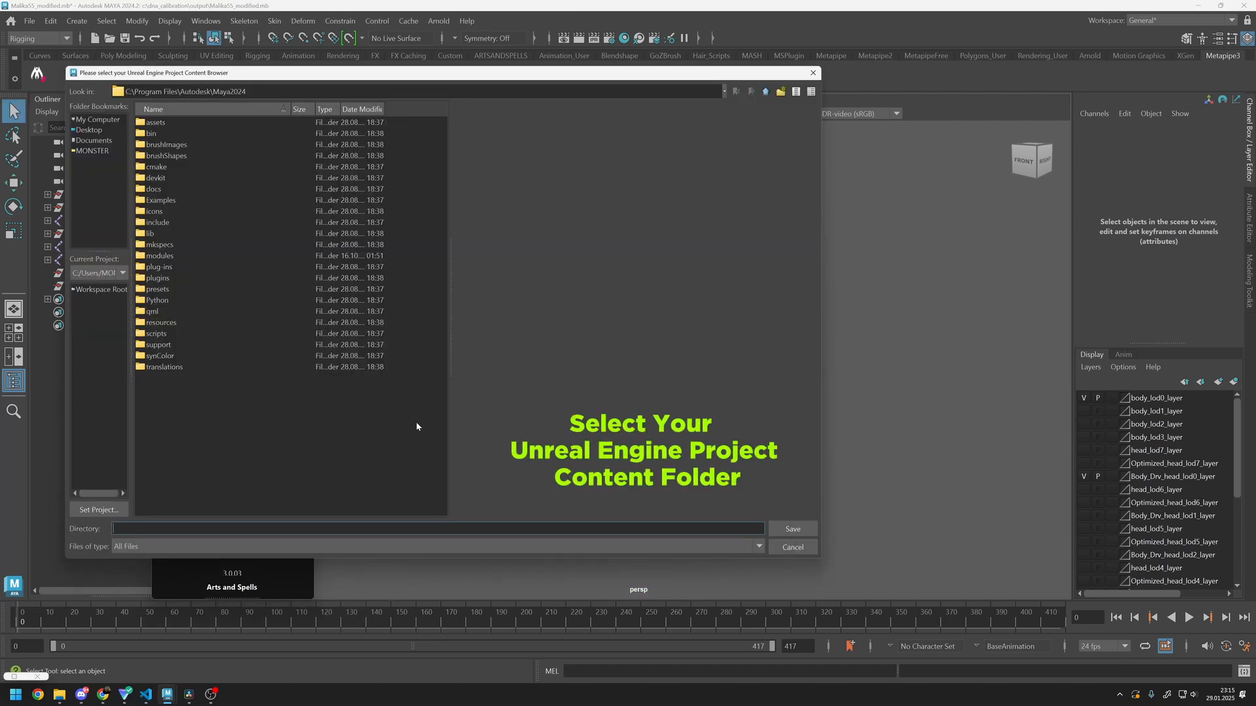
mouse_move(350, 357)
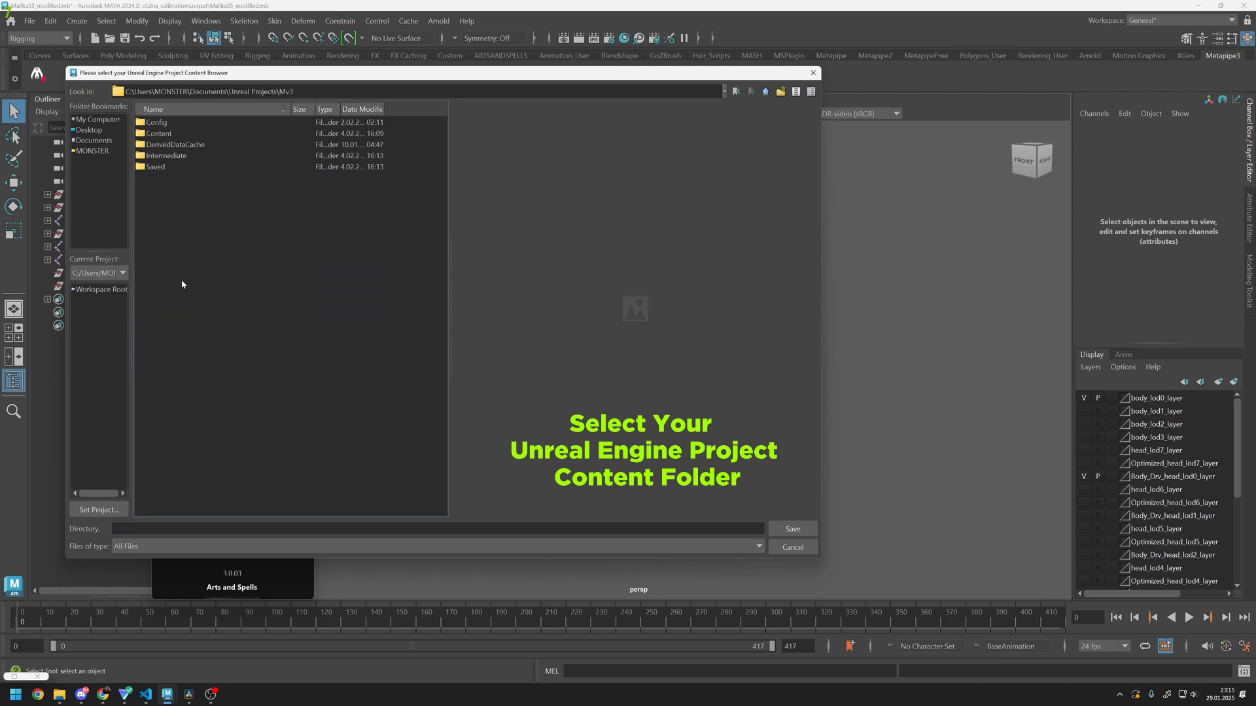
mouse_move(225, 191)
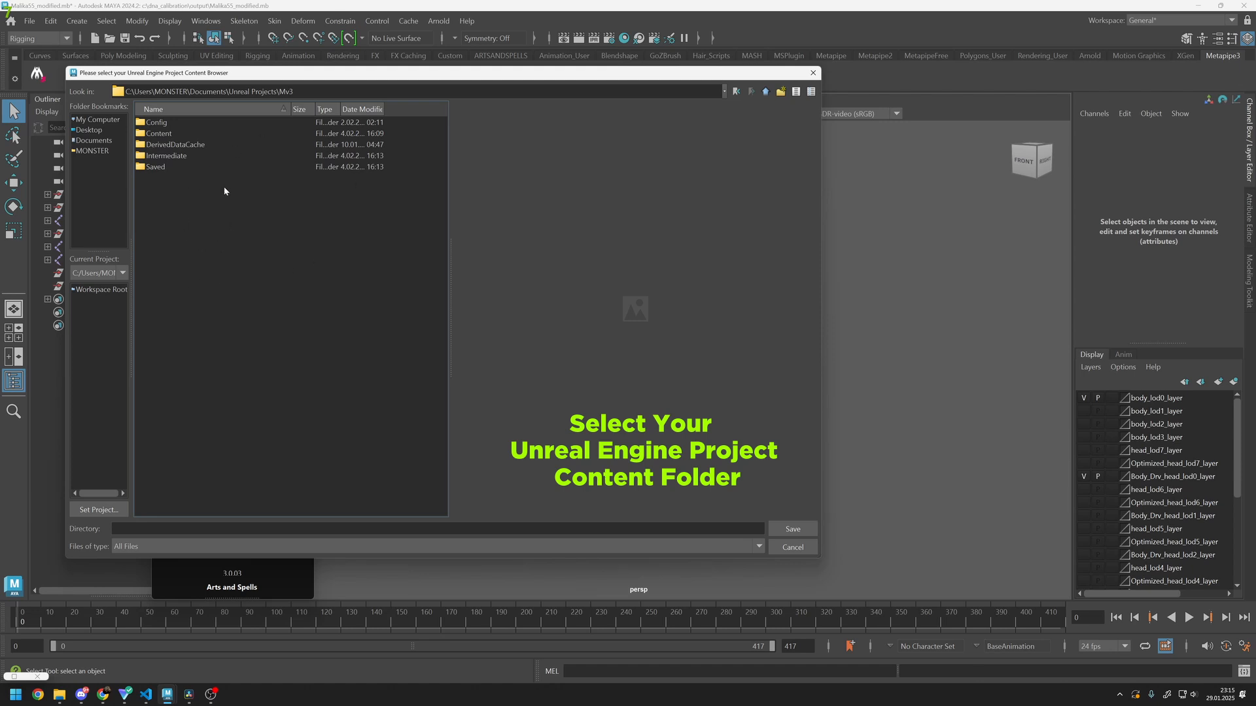
double_click(159, 133)
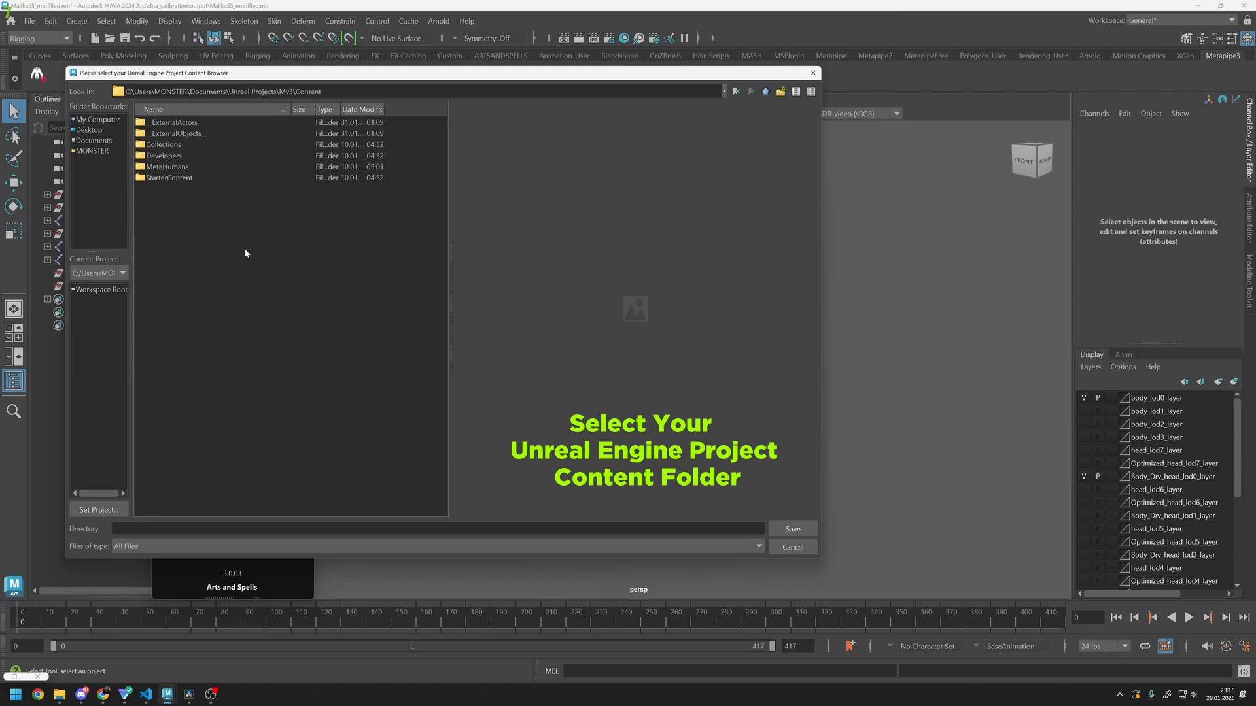
mouse_move(731, 498)
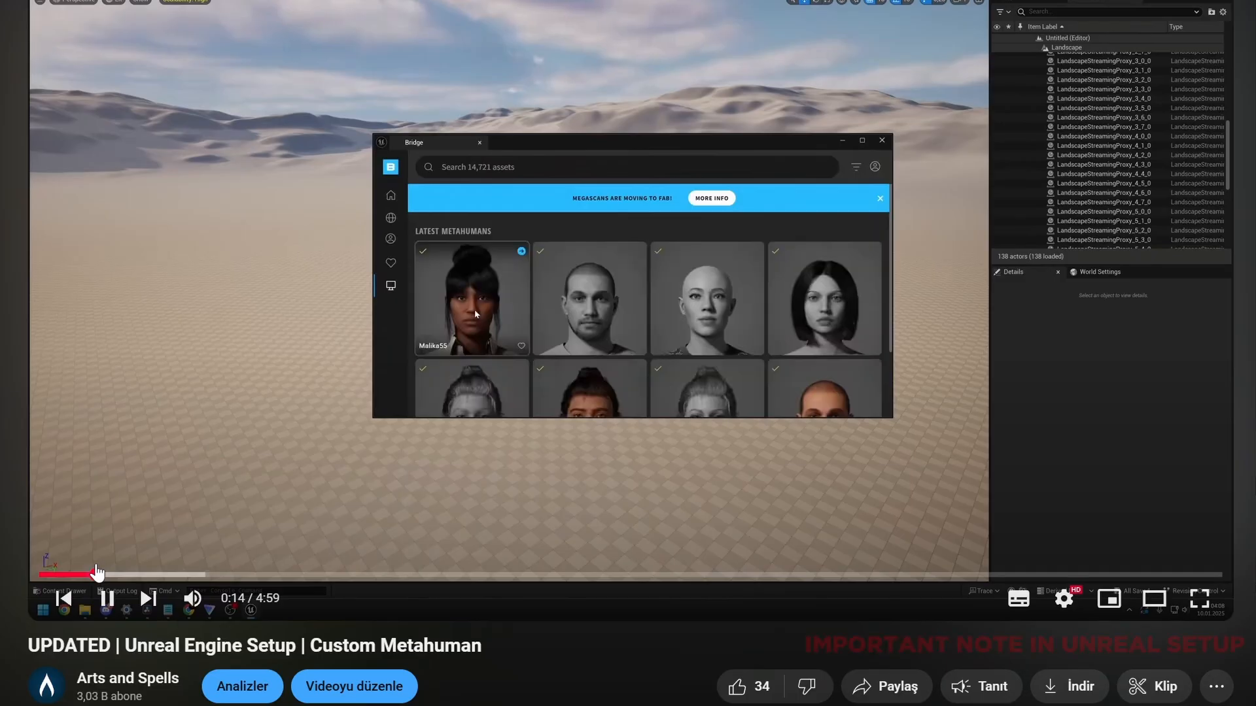
Step: Open the 'UPDATED | Unreal Engine Setup | Custom Metahuman' video and skip to 1:48
left_click(471, 297)
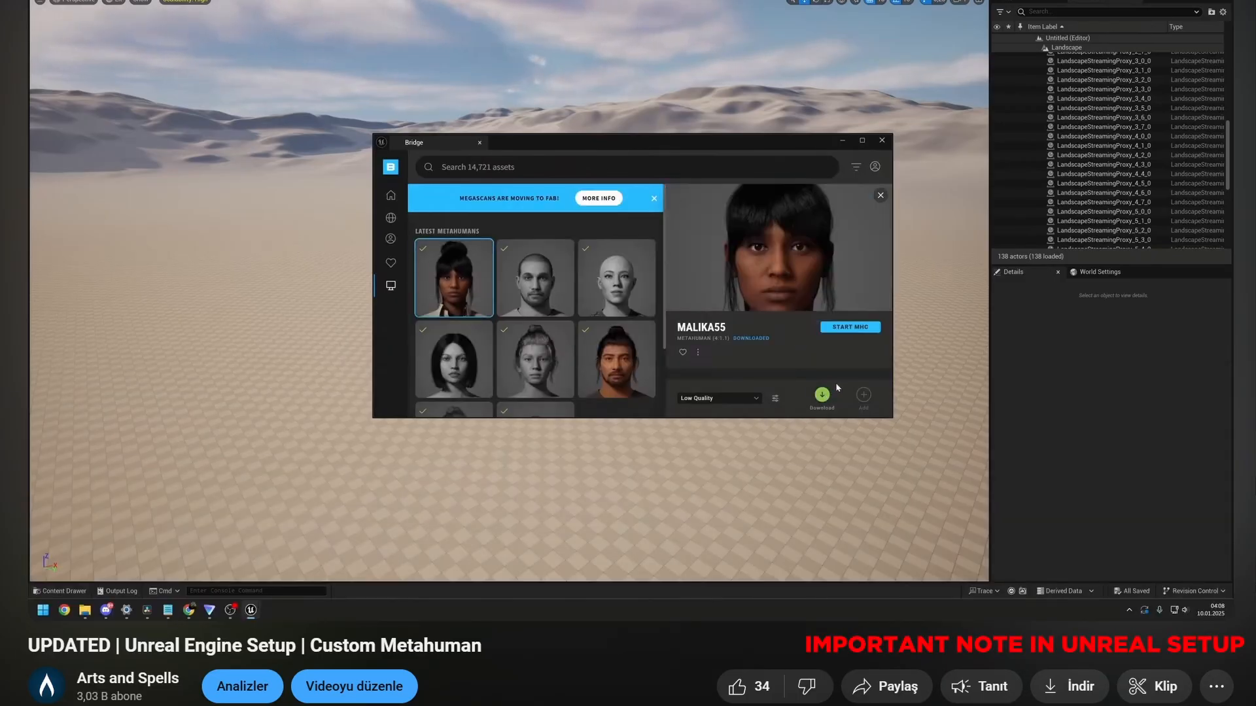
left_click(821, 393)
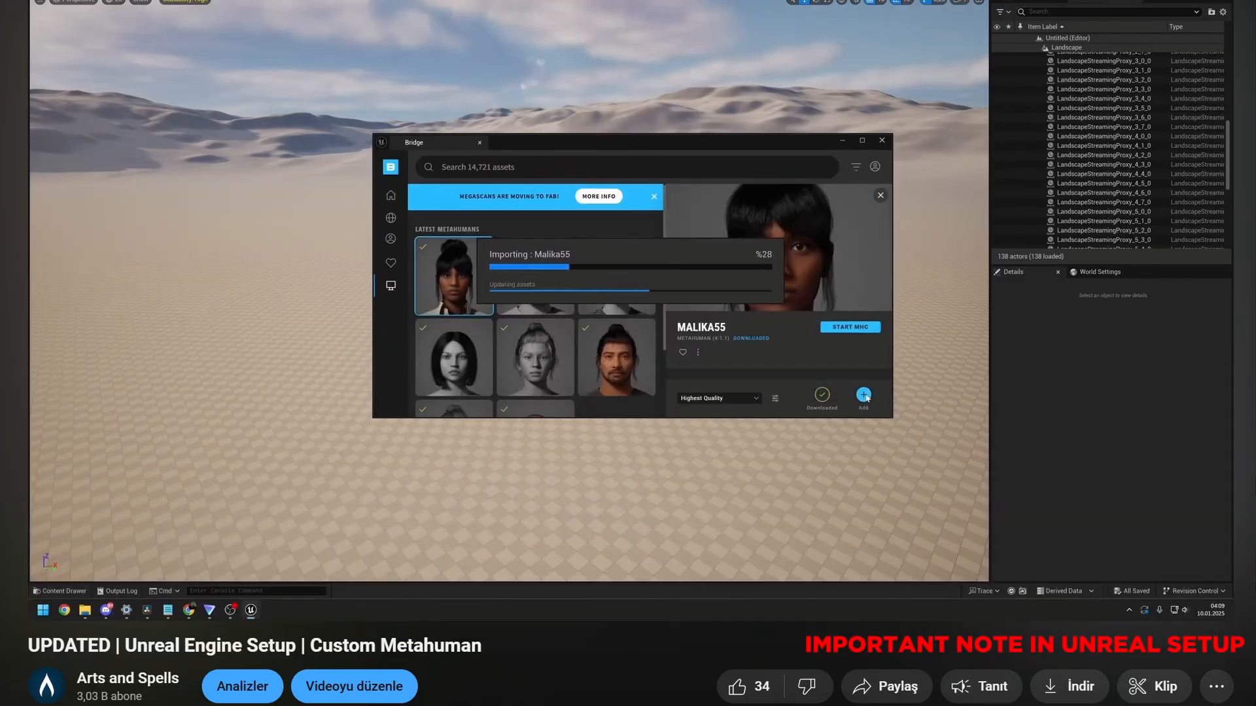
left_click(881, 141)
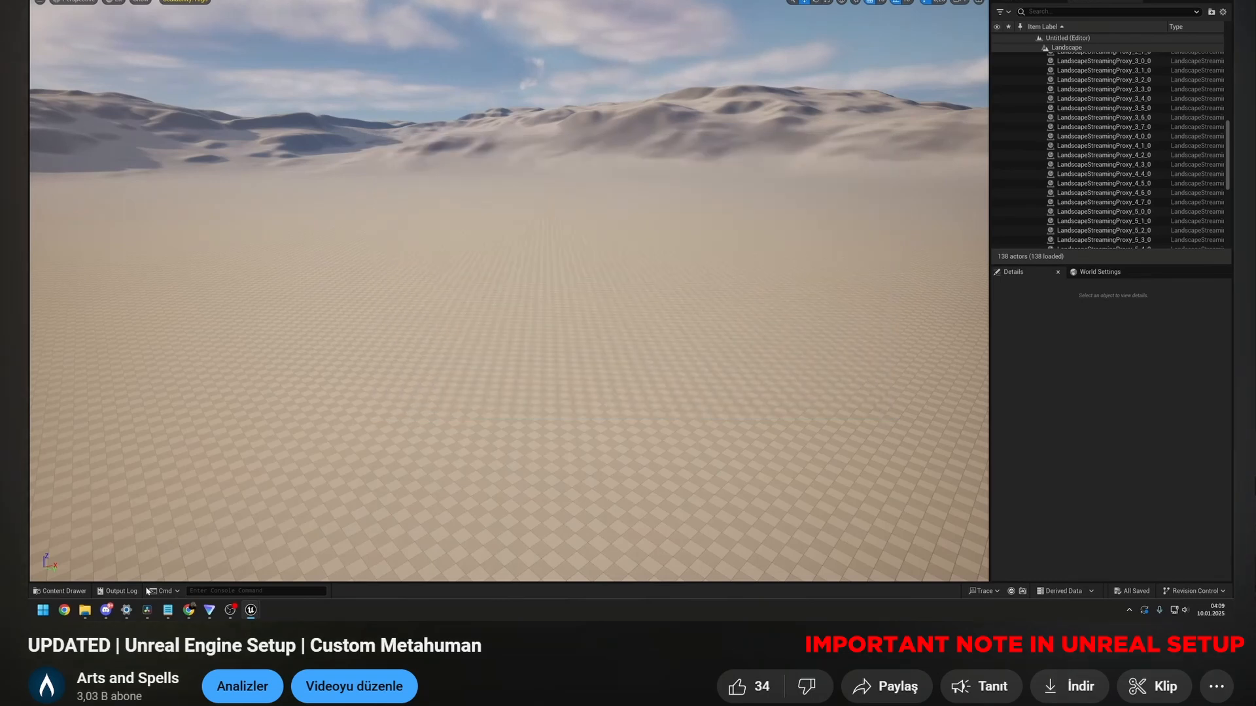
left_click(60, 594)
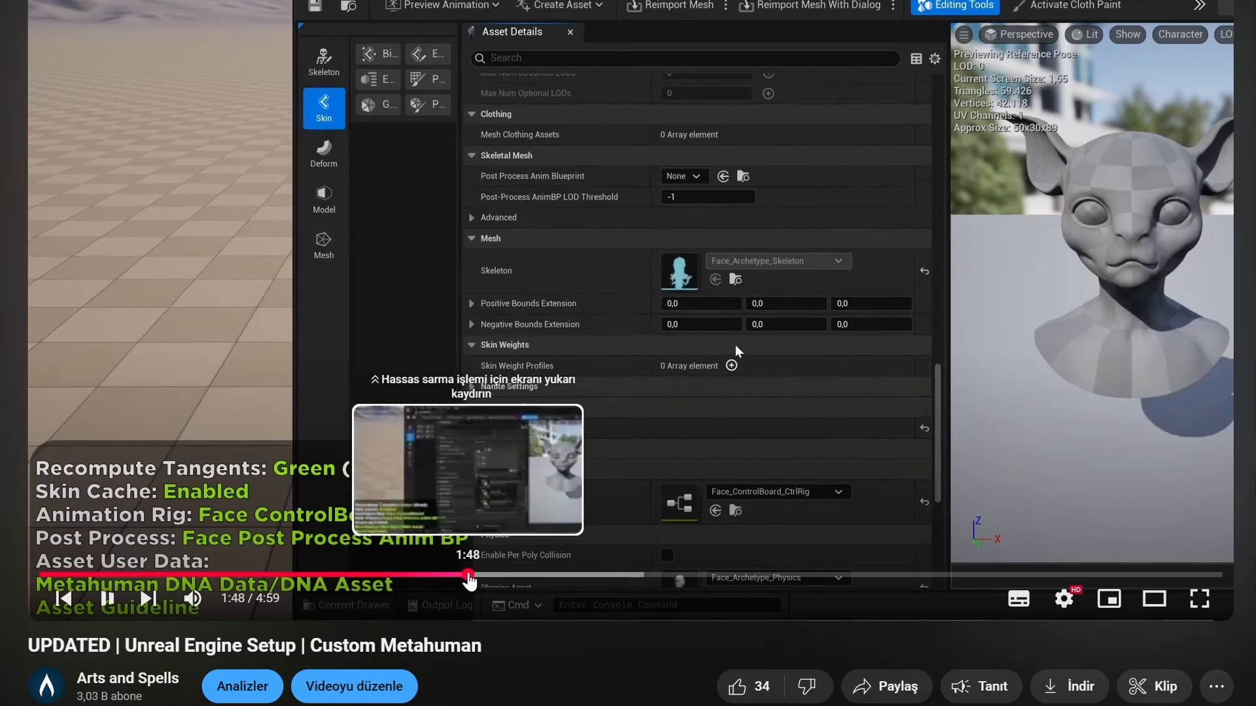
left_click(679, 175)
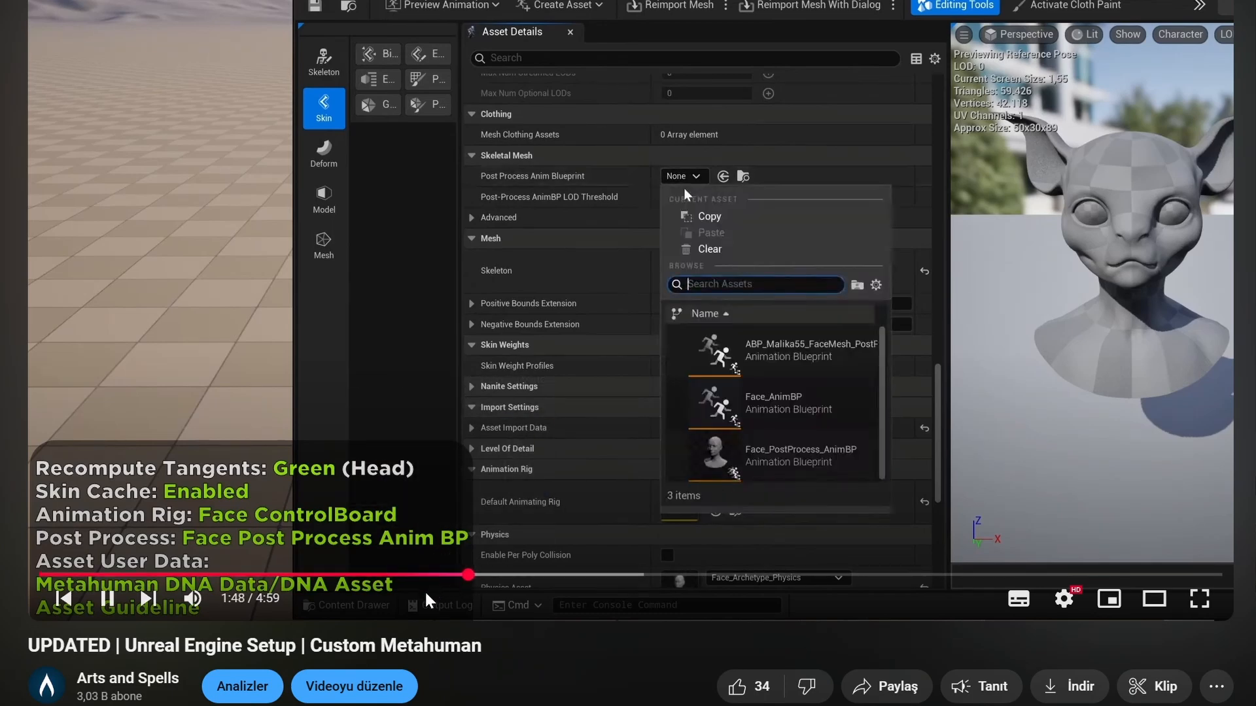